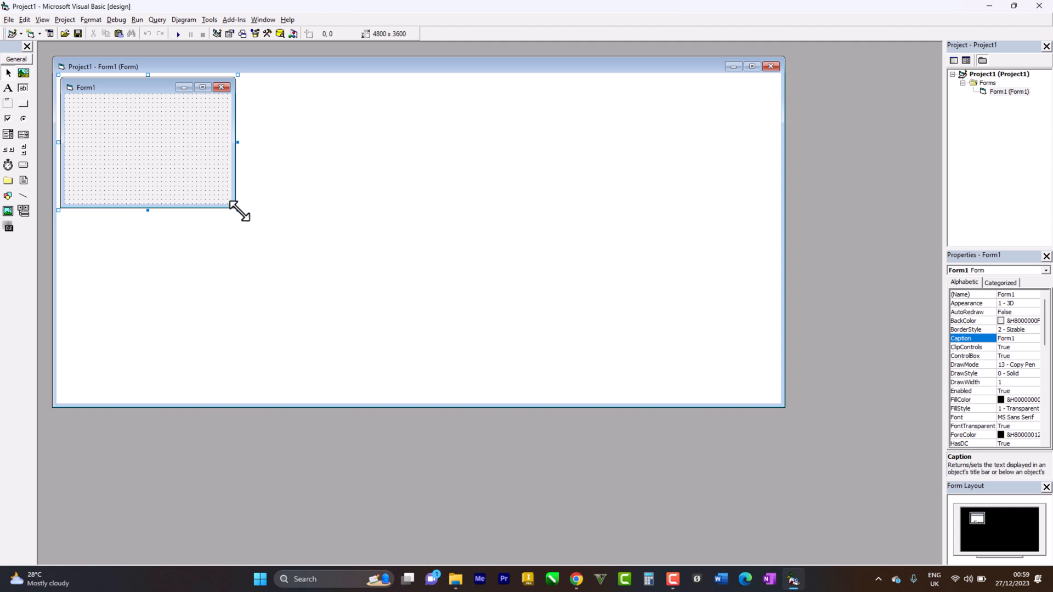
- Enlarge Form1 to roughly 8175 by 3820 for a bigger design area
left_click_drag(237, 210, 361, 290)
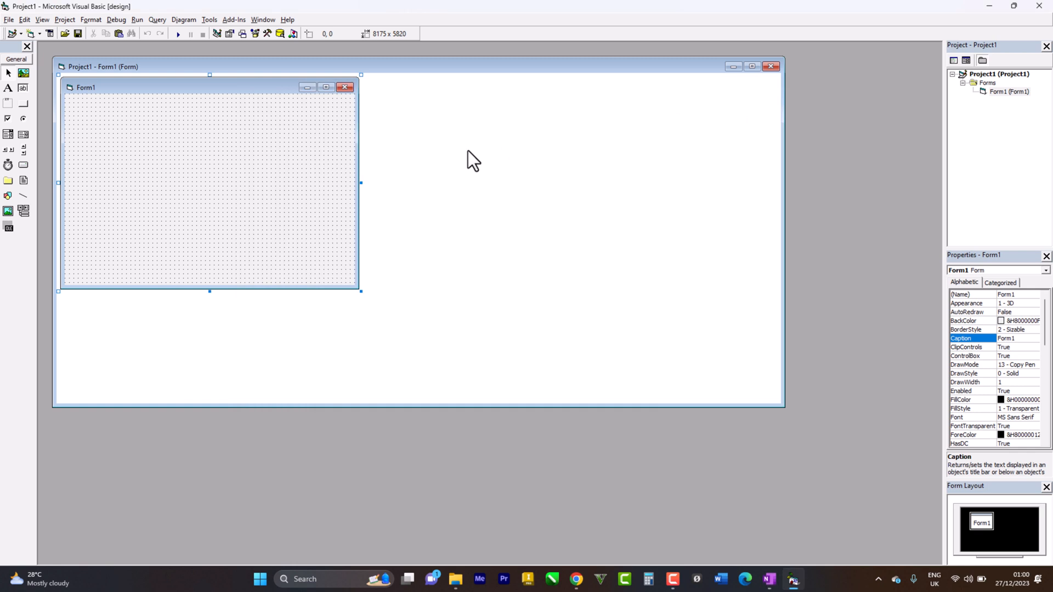
mouse_move(15, 102)
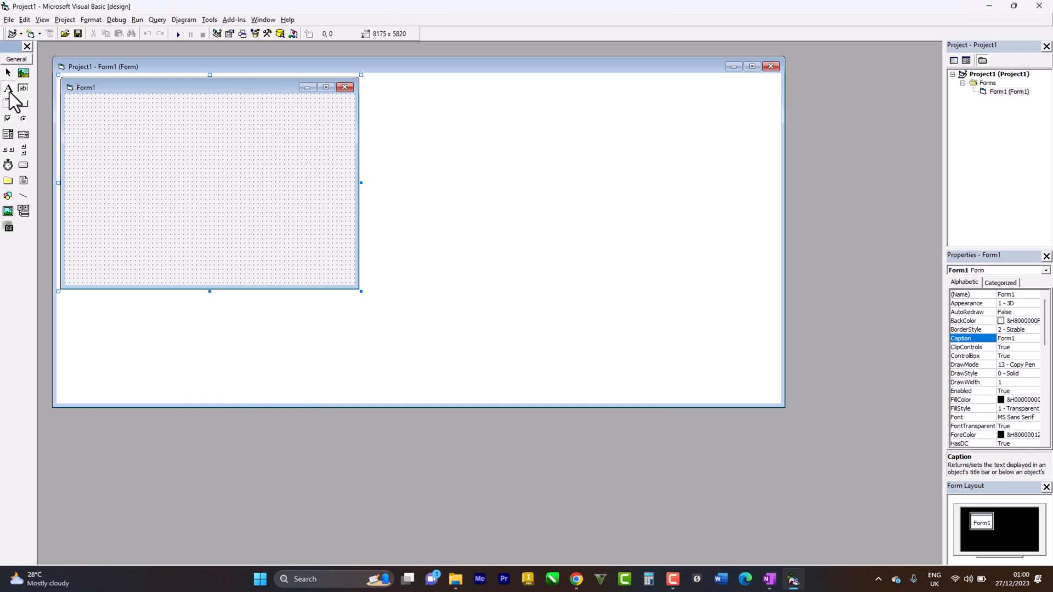
- Draw a Label1 label near the top and a Command1 button in the lower half
left_click(8, 88)
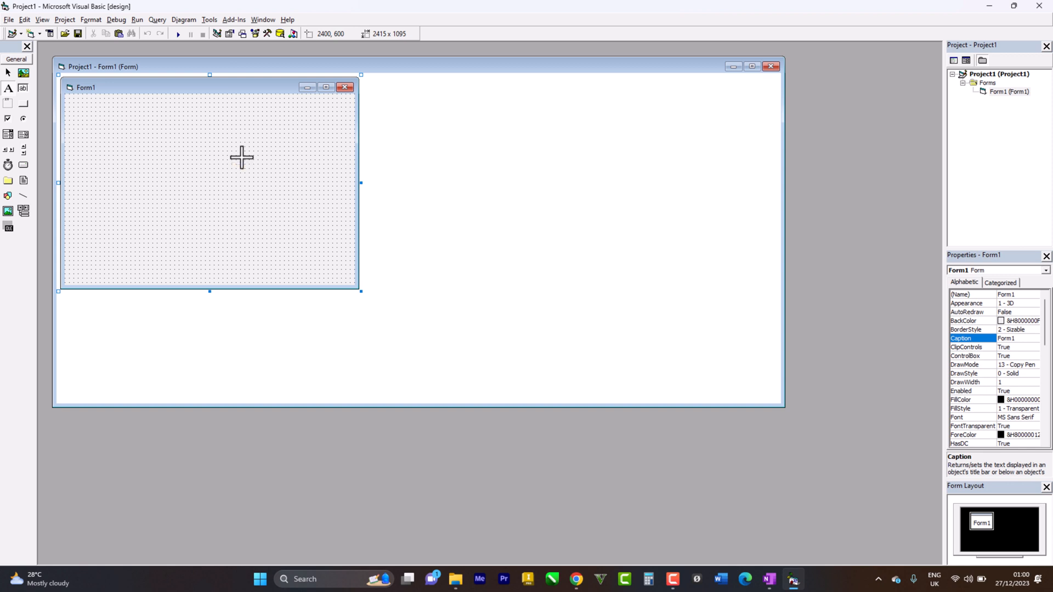
left_click_drag(151, 113, 242, 158)
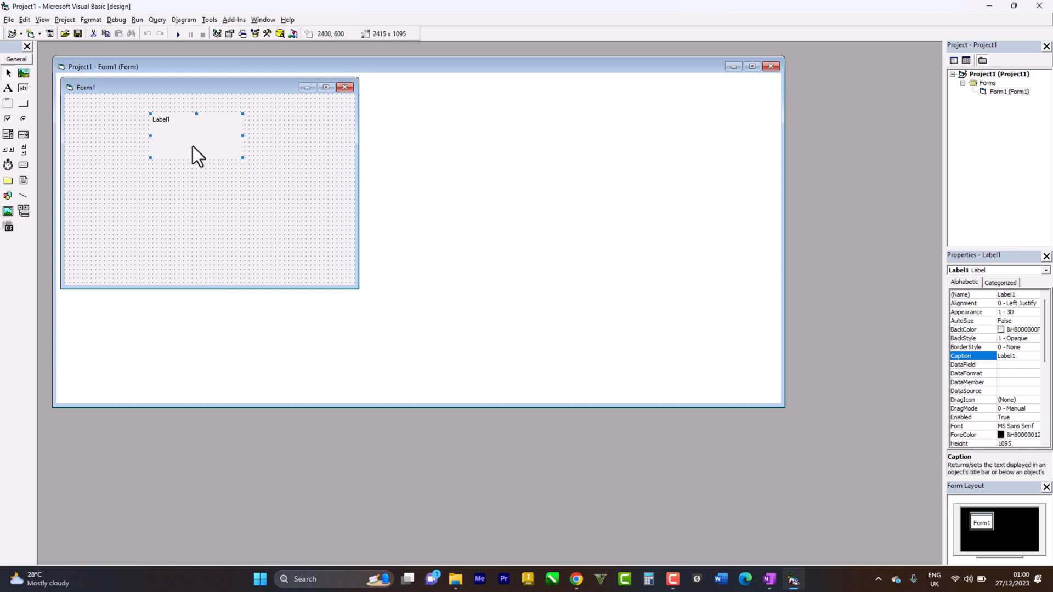
mouse_move(31, 110)
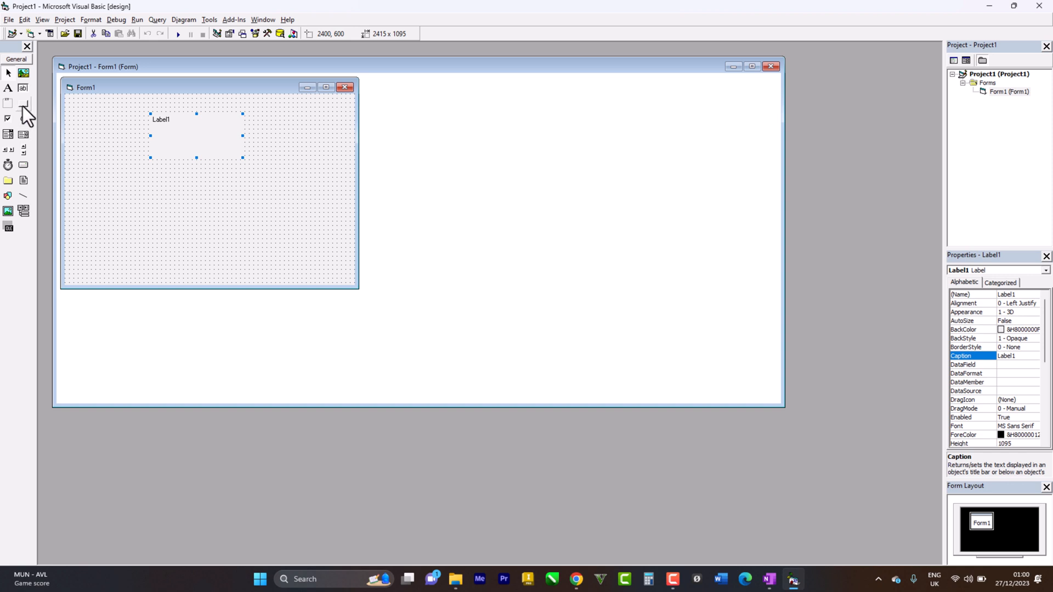
mouse_move(25, 132)
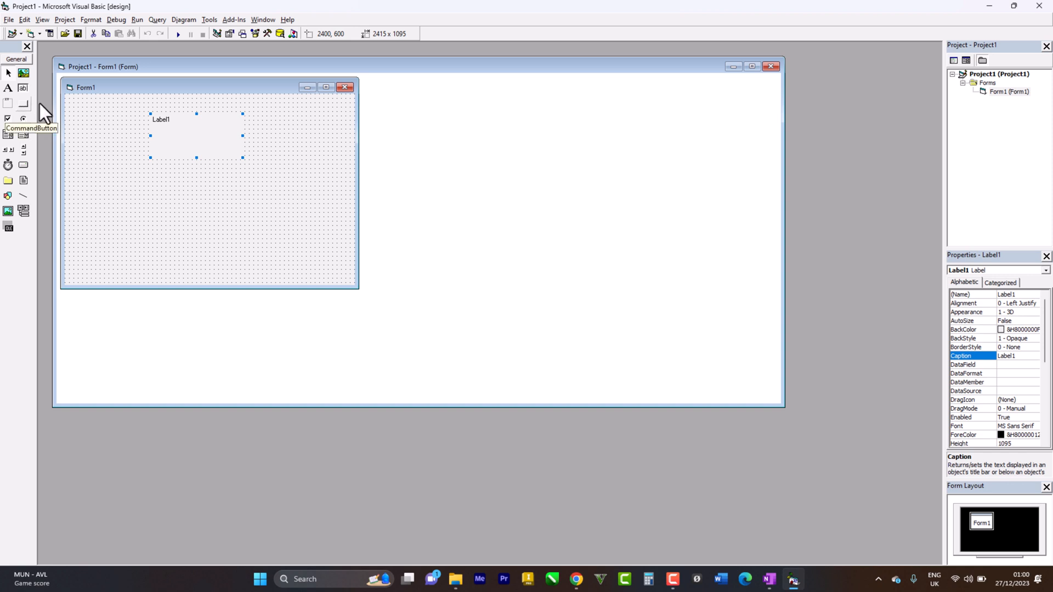
mouse_move(27, 114)
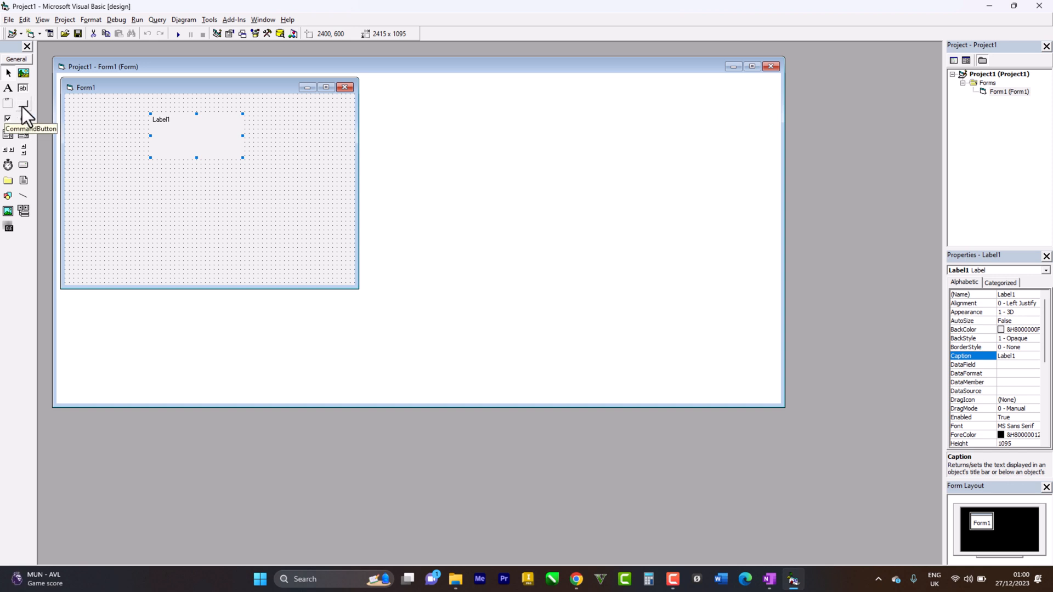
left_click(26, 116)
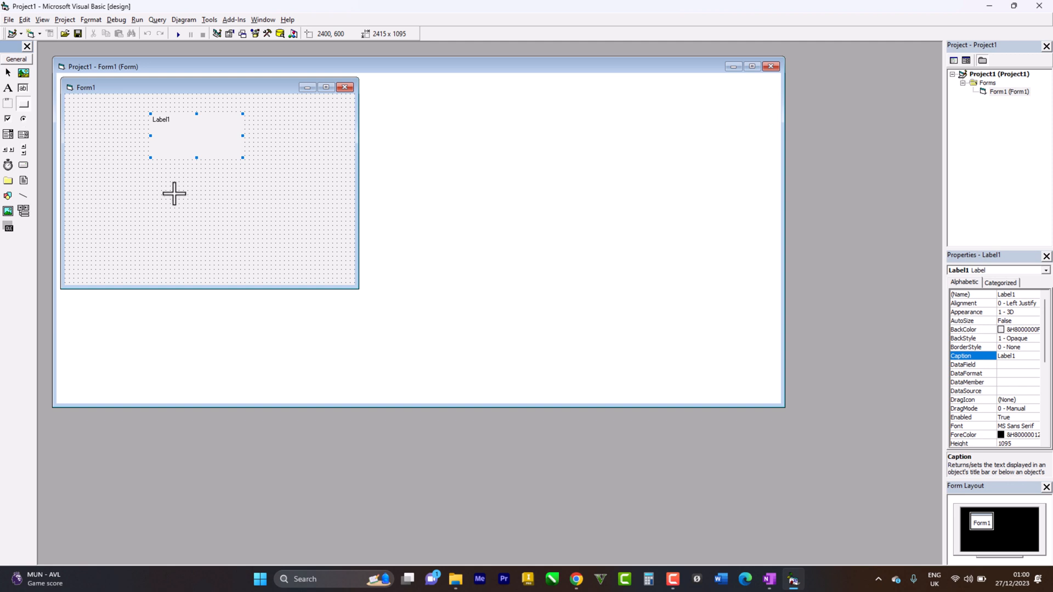
mouse_move(152, 217)
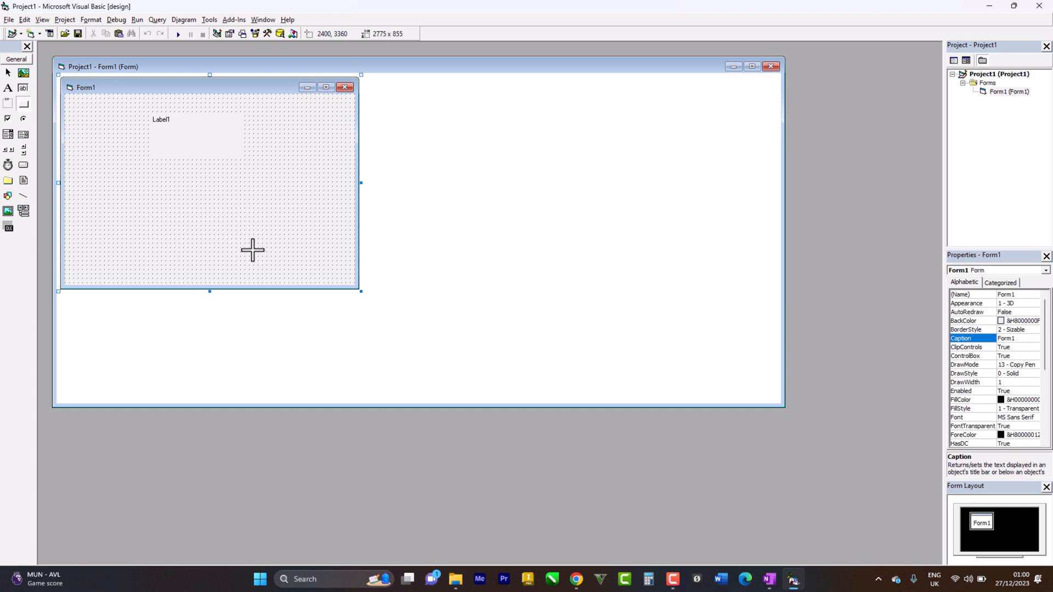
left_click_drag(151, 214, 254, 250)
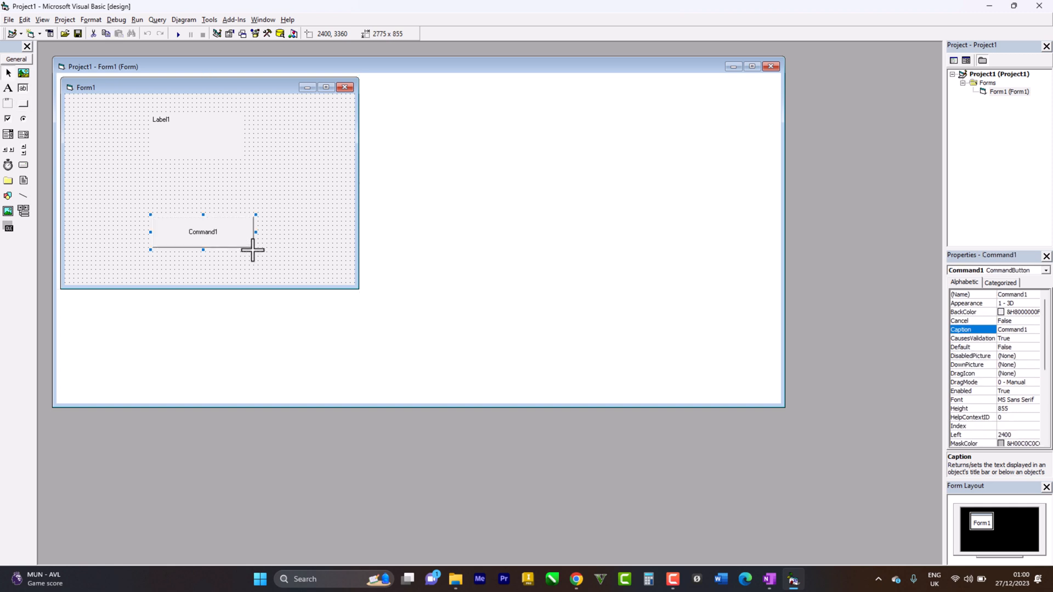
mouse_move(192, 156)
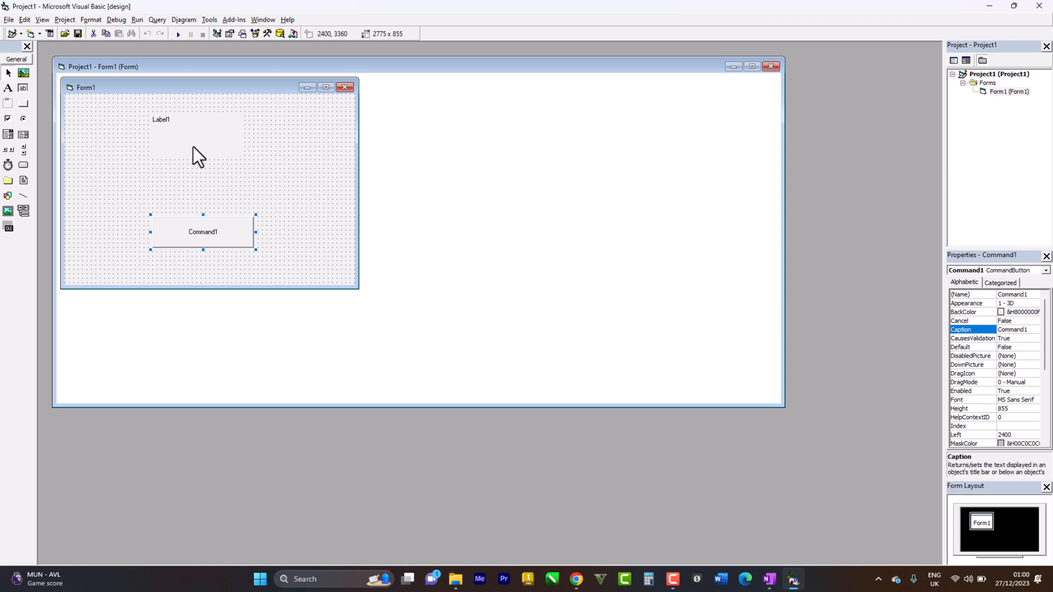
- Arrange the label on the left and move Command1 up beside it
left_click(159, 119)
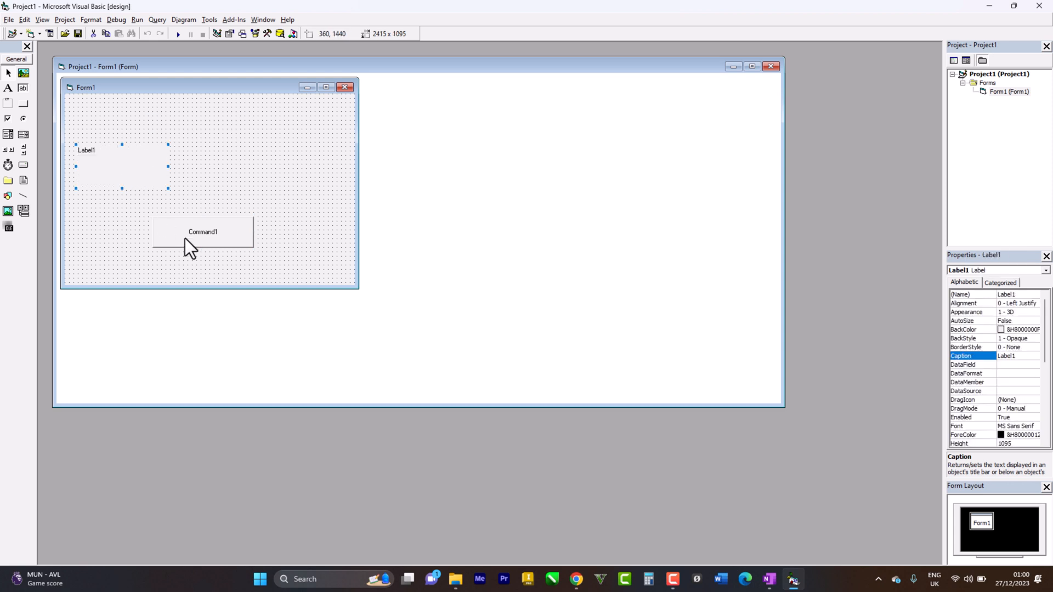
left_click(202, 232)
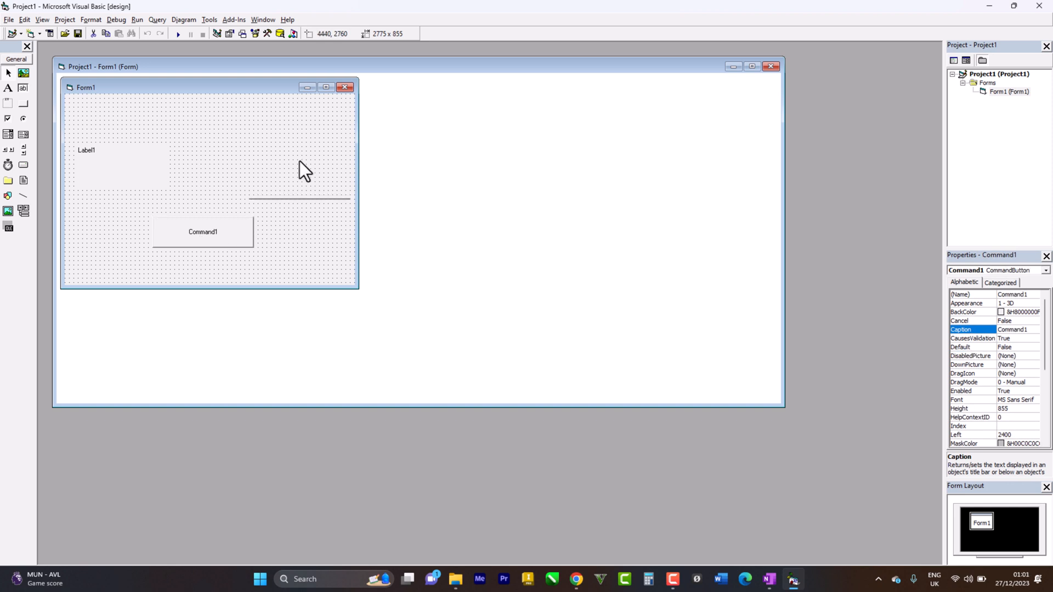
left_click_drag(202, 231, 290, 166)
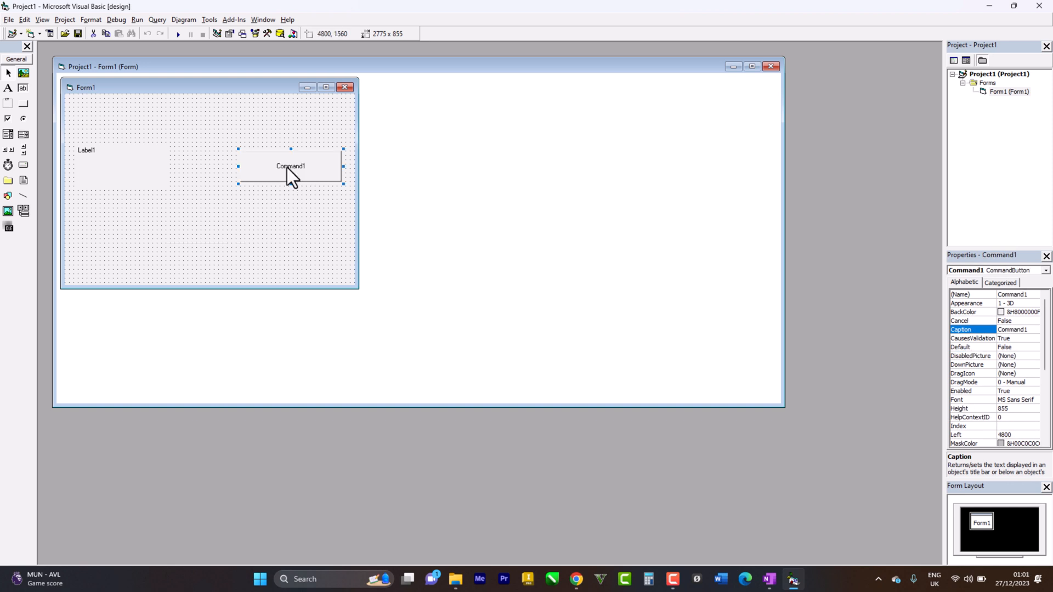
mouse_move(321, 223)
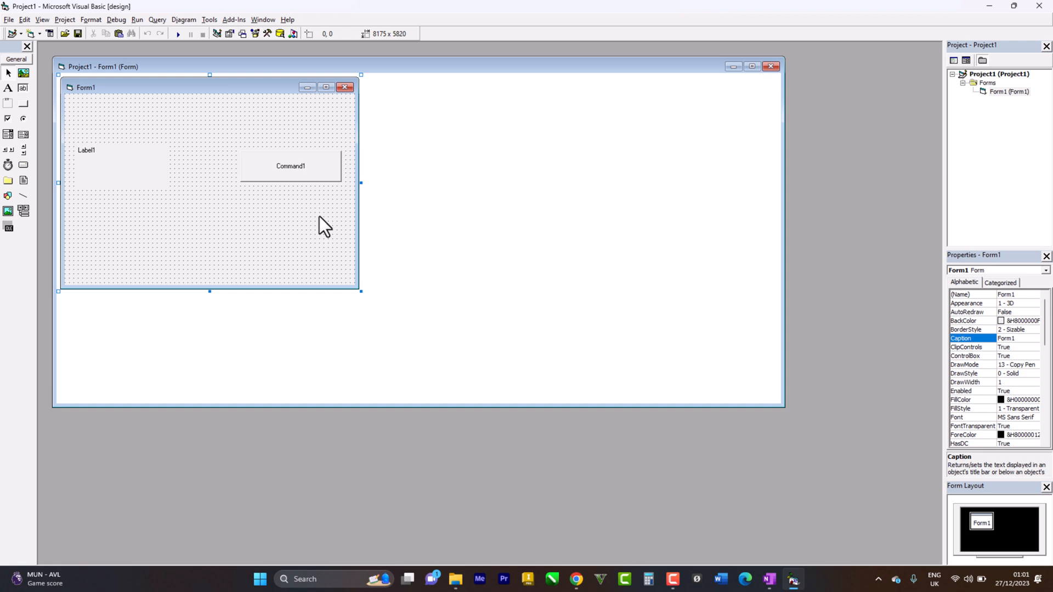
mouse_move(293, 175)
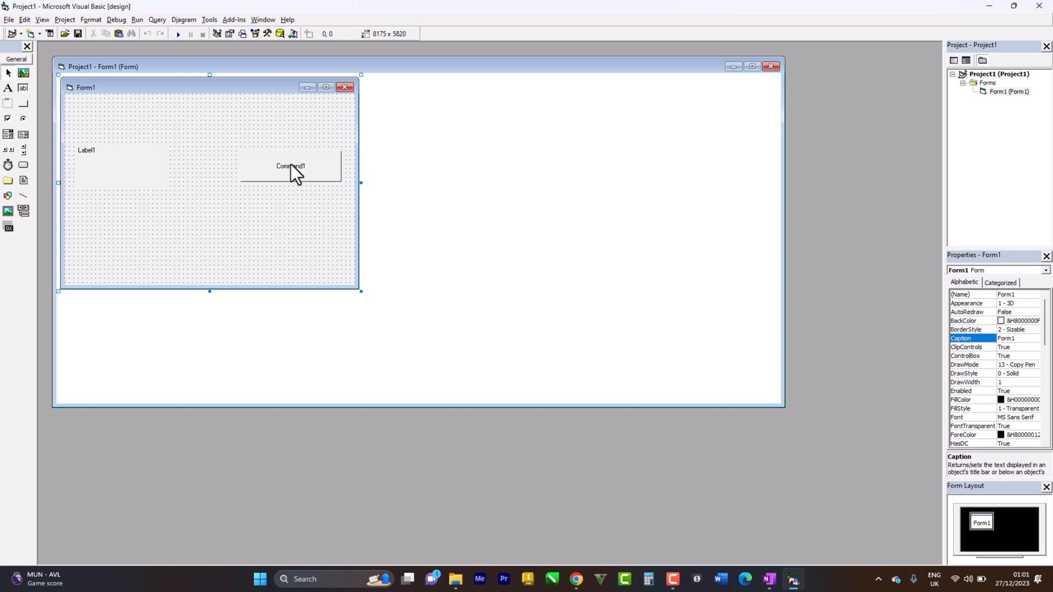
- Change Command1's Caption property to 'Name'
left_click(290, 166)
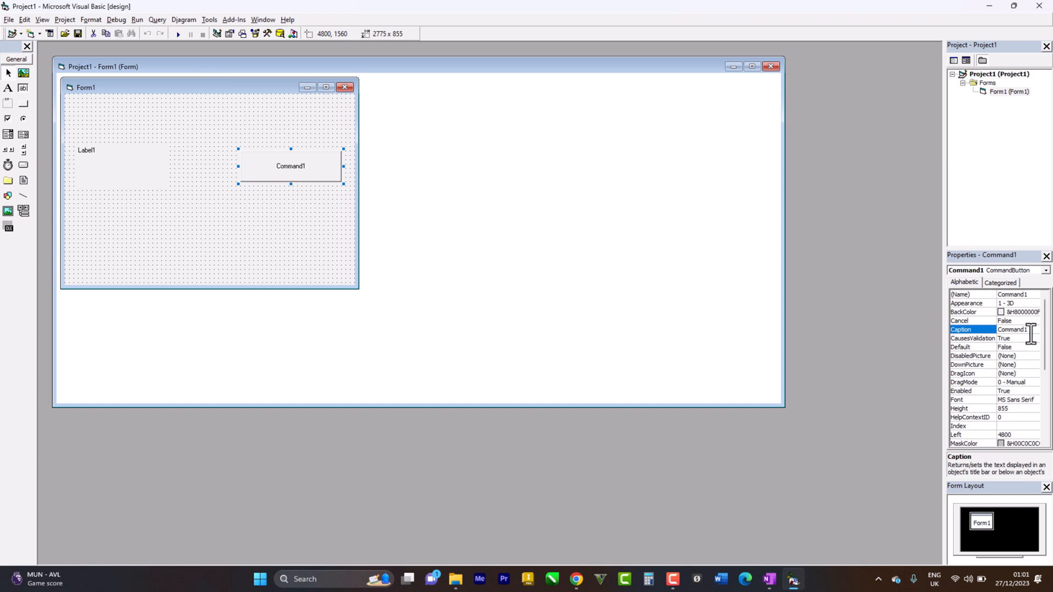
double_click(1016, 330)
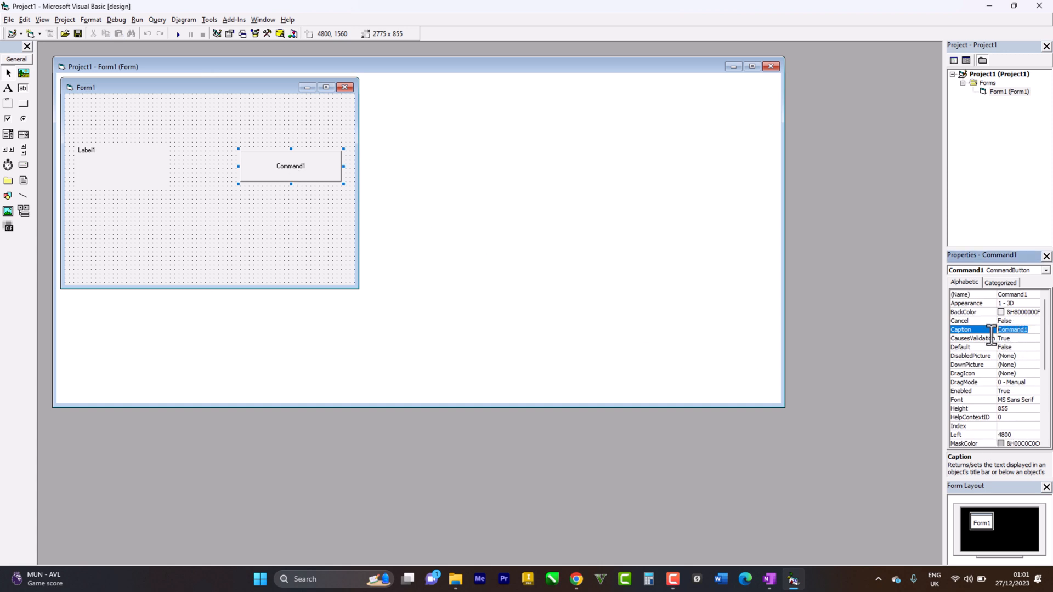
type("N")
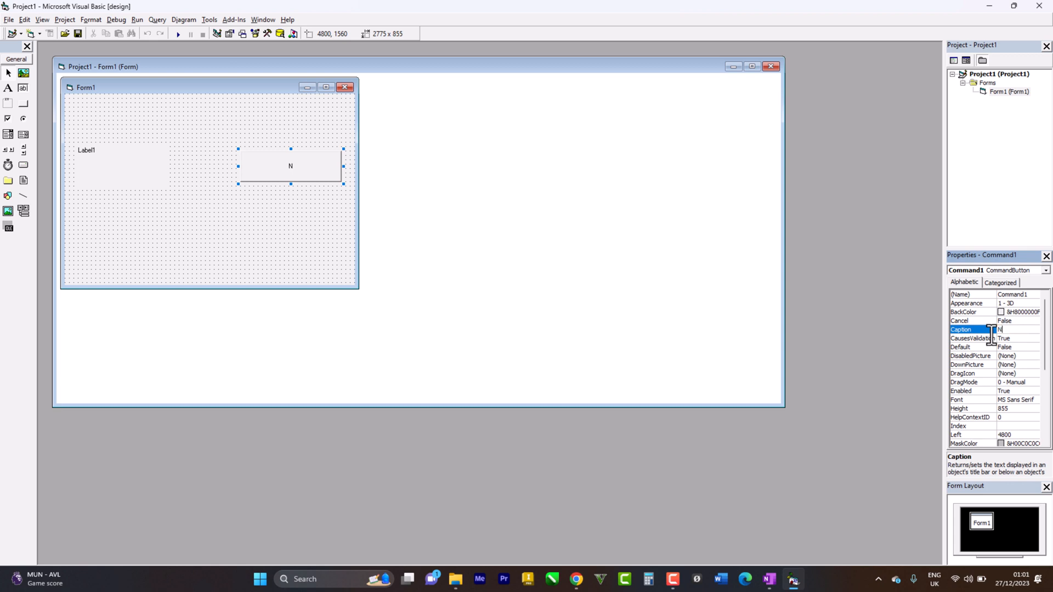
type("ame")
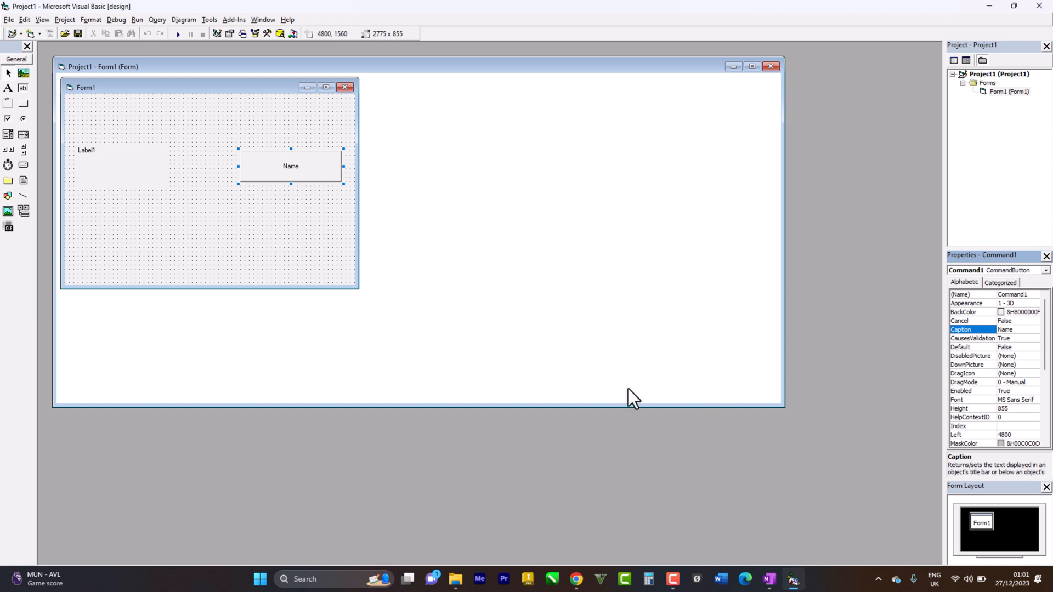
mouse_move(304, 174)
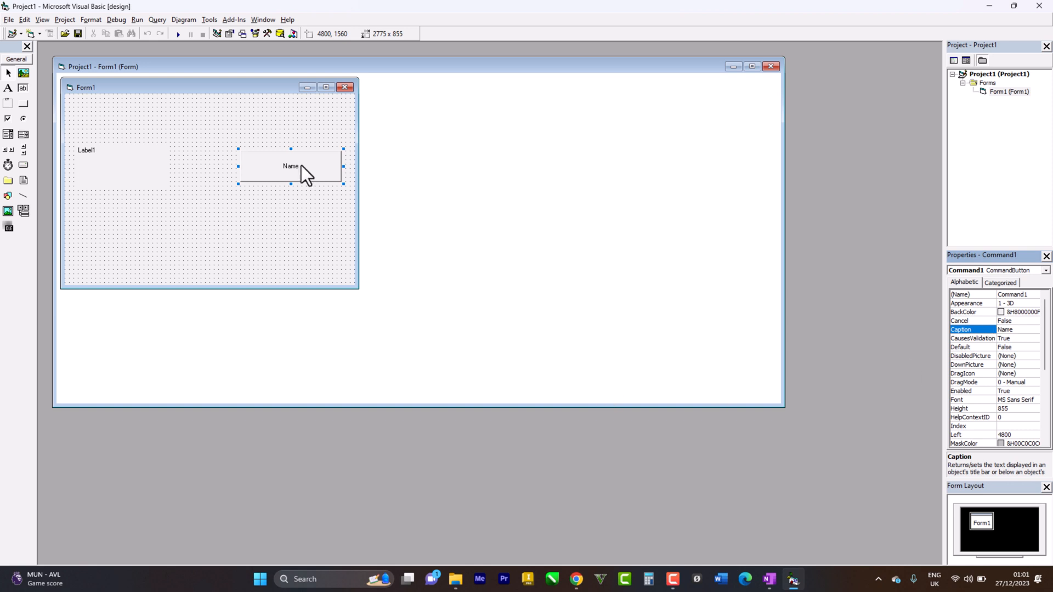
mouse_move(295, 183)
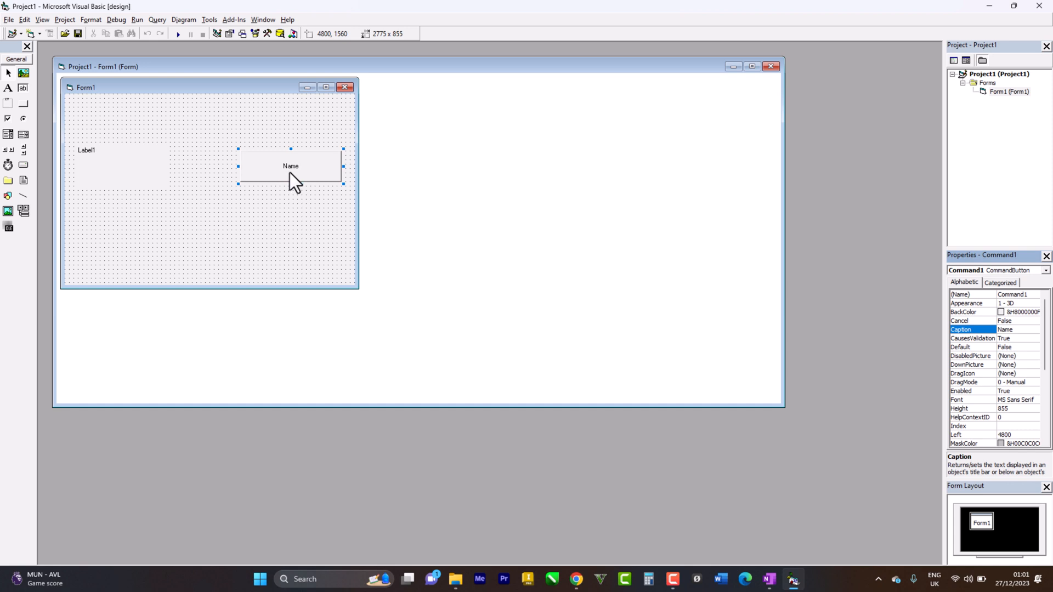
mouse_move(303, 184)
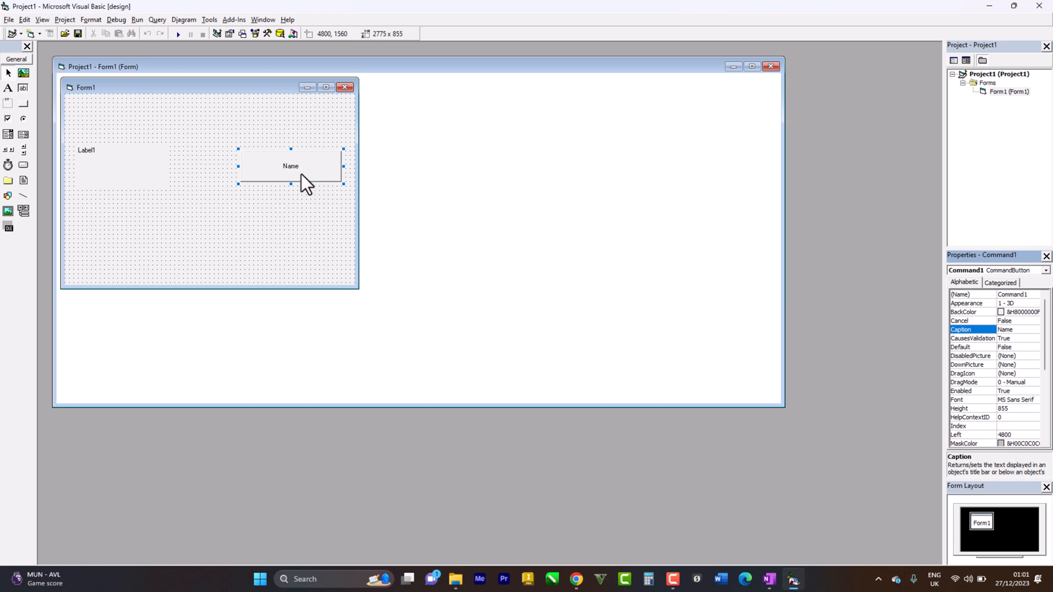
mouse_move(316, 171)
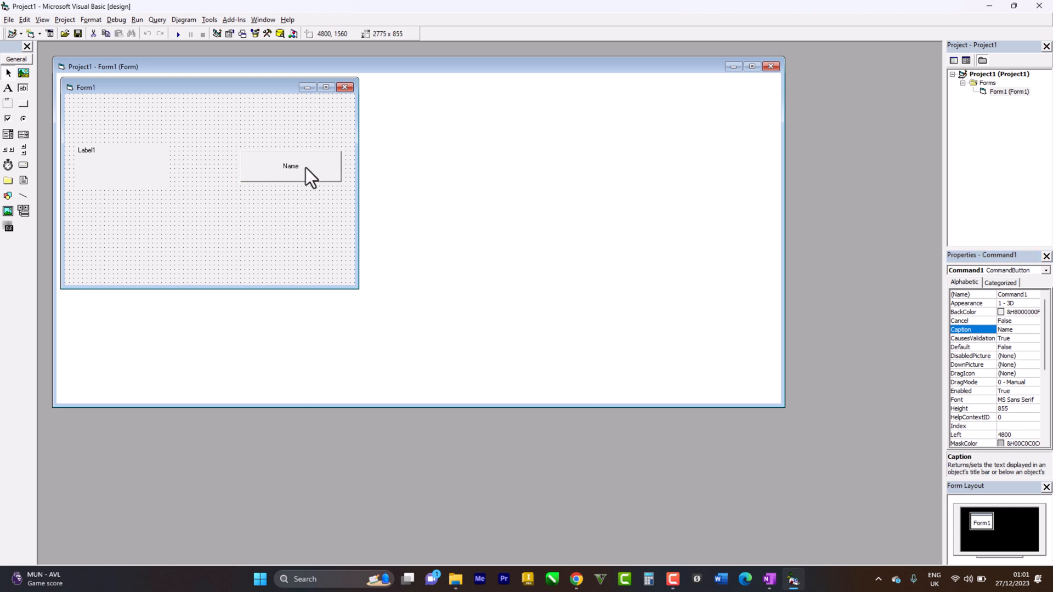
- Open the empty Command1_Click event procedure from the Name button
double_click(291, 166)
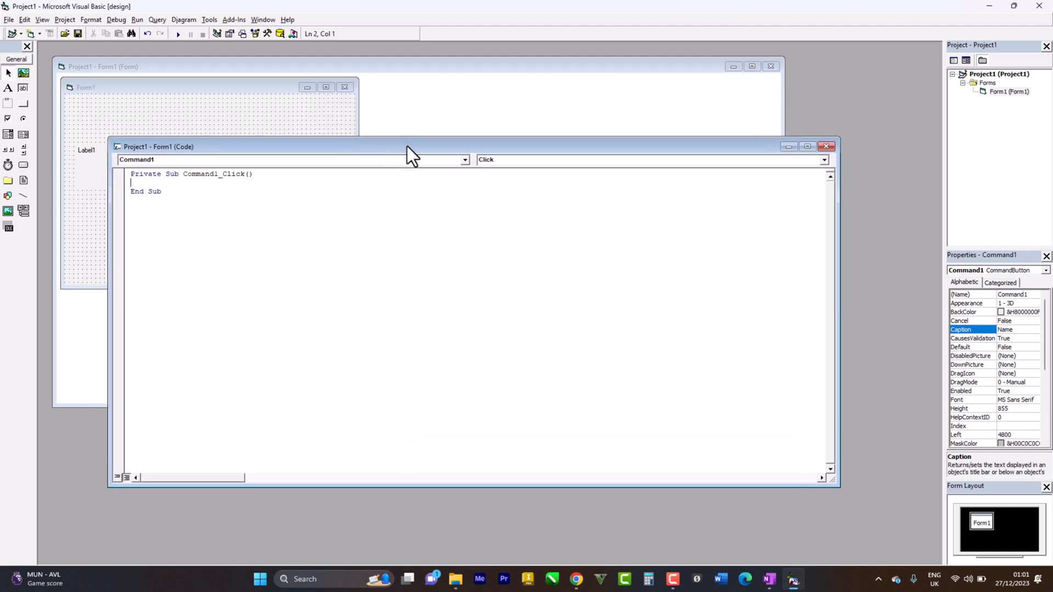
mouse_move(249, 214)
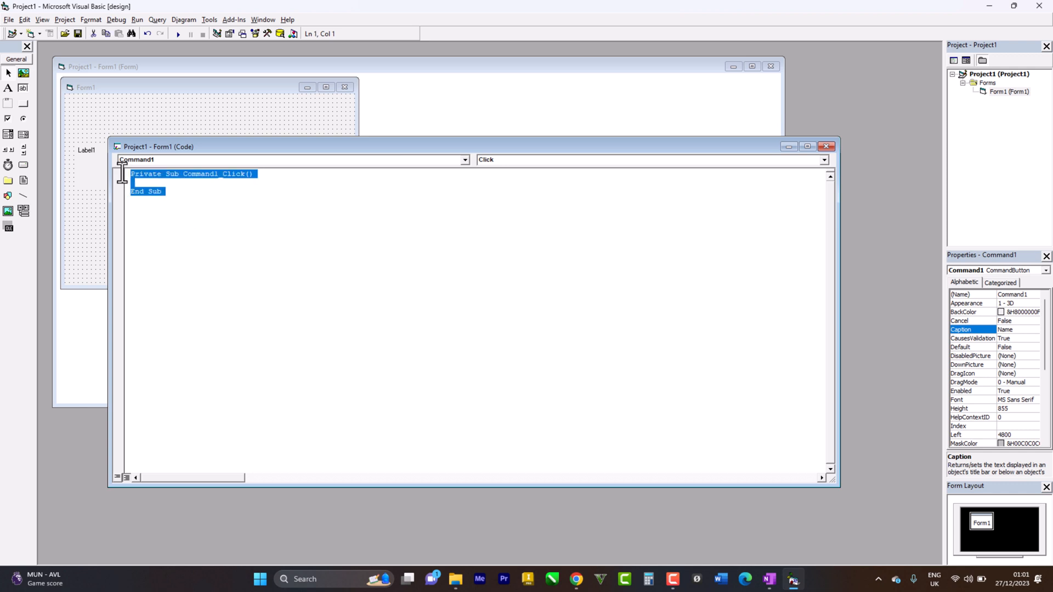
mouse_move(144, 184)
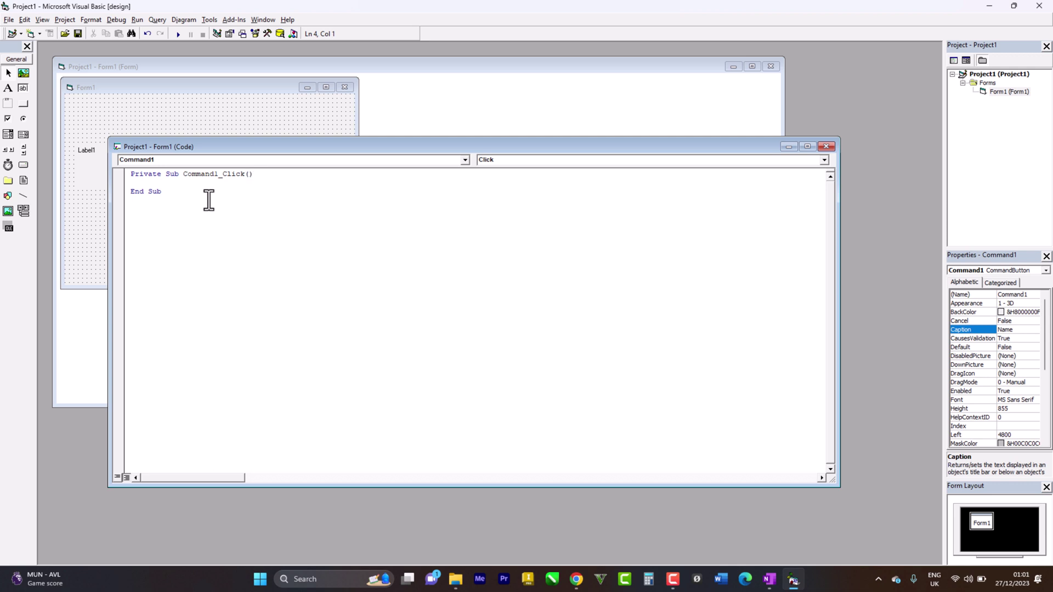
mouse_move(849, 496)
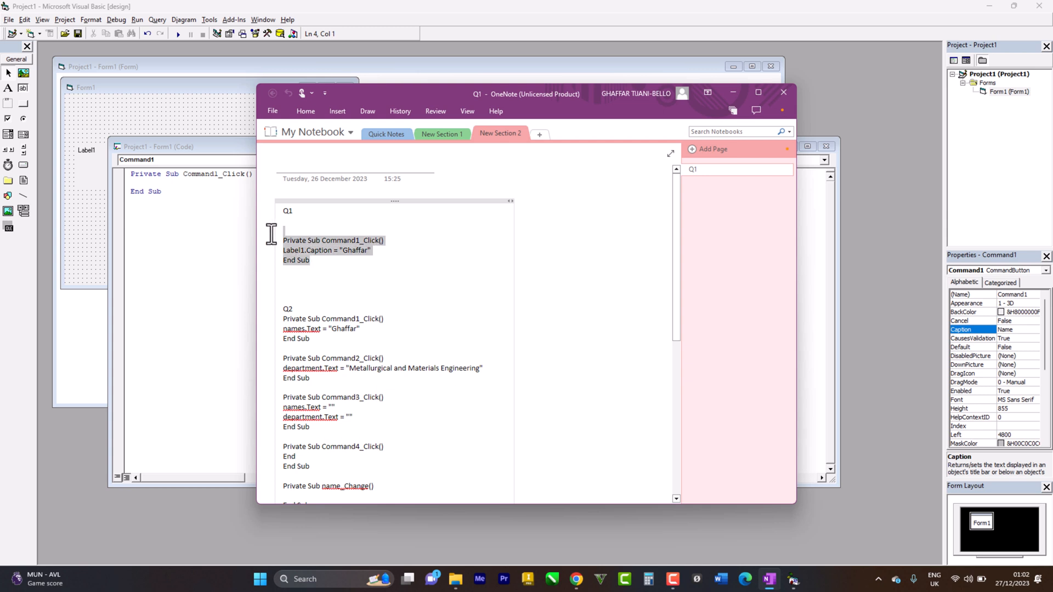
mouse_move(207, 241)
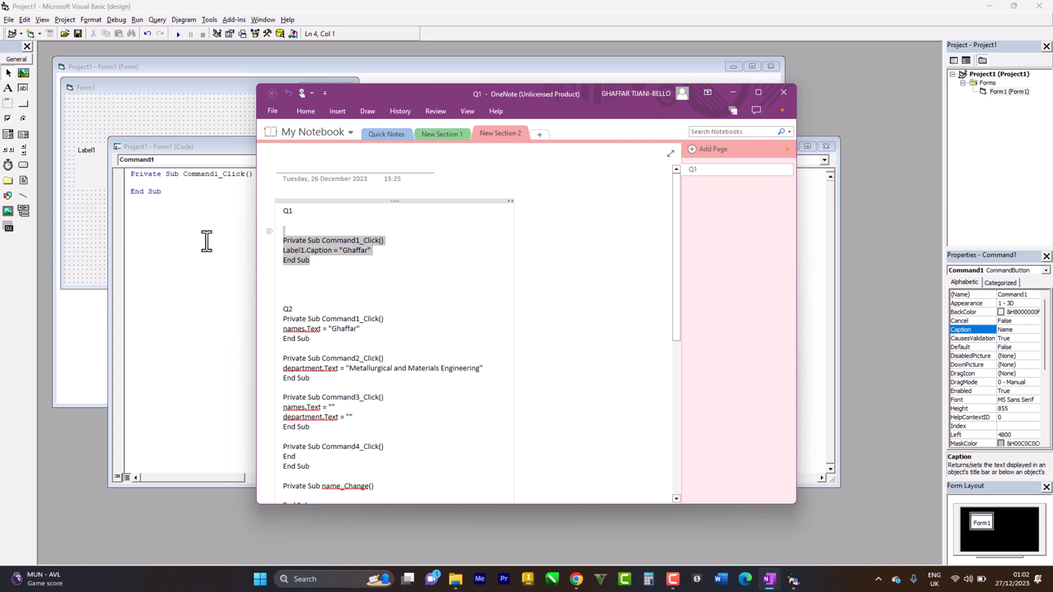
- Return to the Command1_Click code after checking the Q1 Label1.Caption code in OneNote
left_click(783, 92)
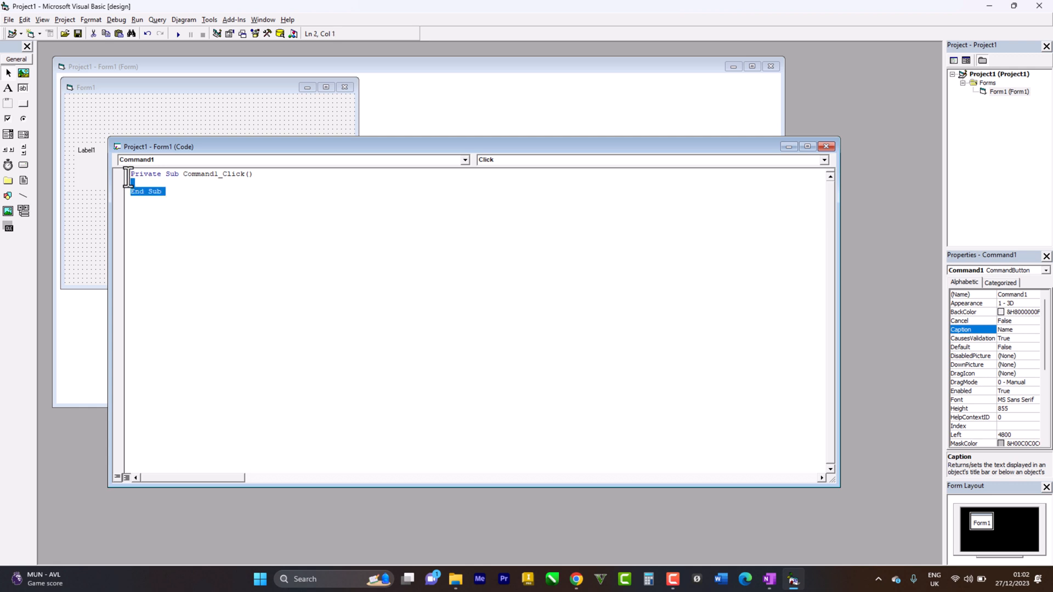
- Write Label1.Caption = "Midecali Engineer" inside Command1_Click
type("Label1.Caption = \"Ghaffar\"")
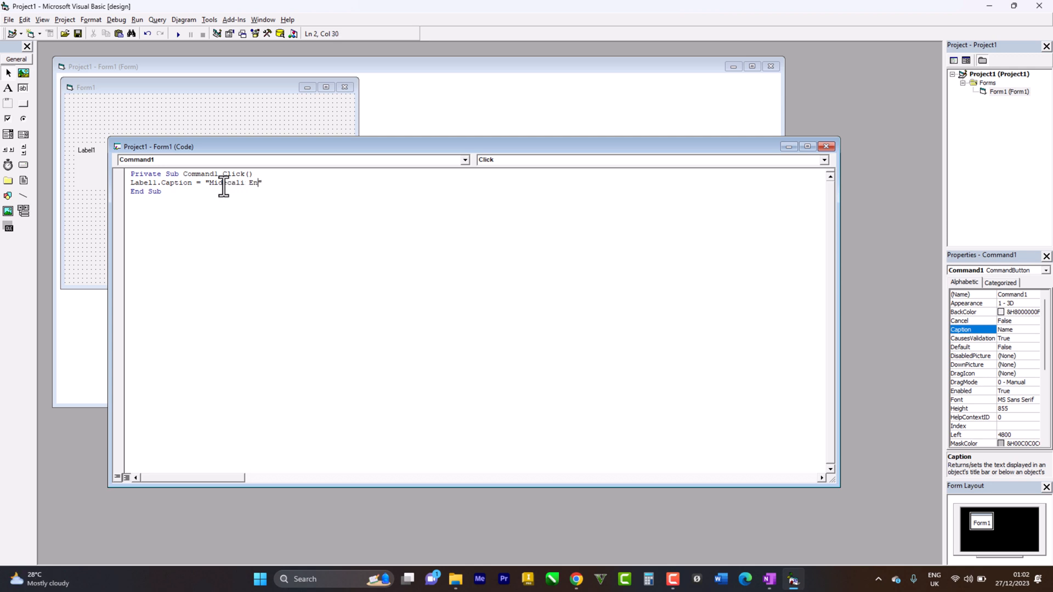
type("gineer")
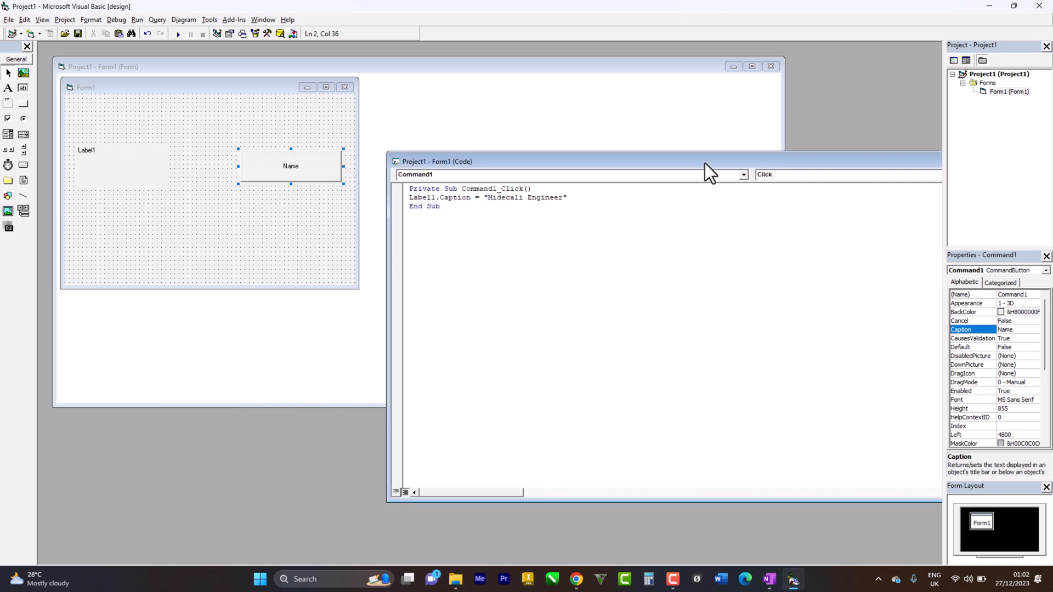
mouse_move(179, 51)
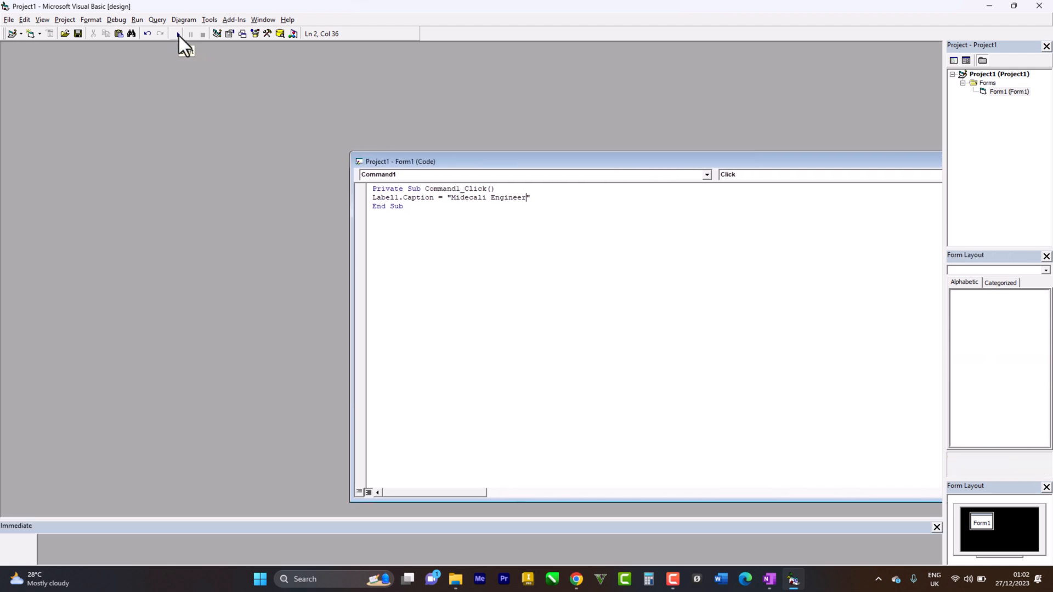
- Run the form, click Name to see 'Midecali Engineer', then end the run
left_click(179, 34)
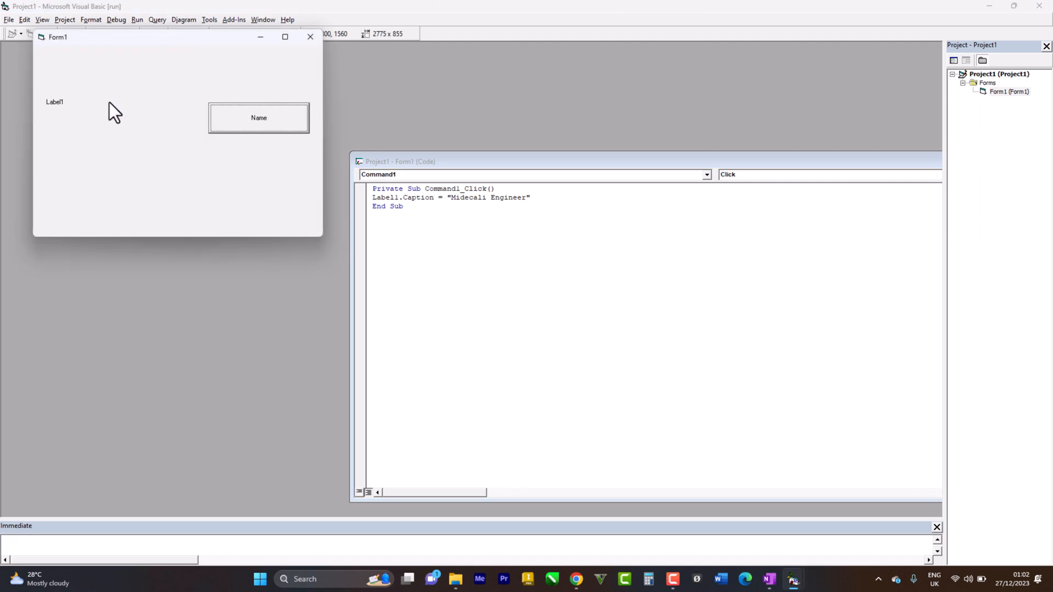
left_click(258, 118)
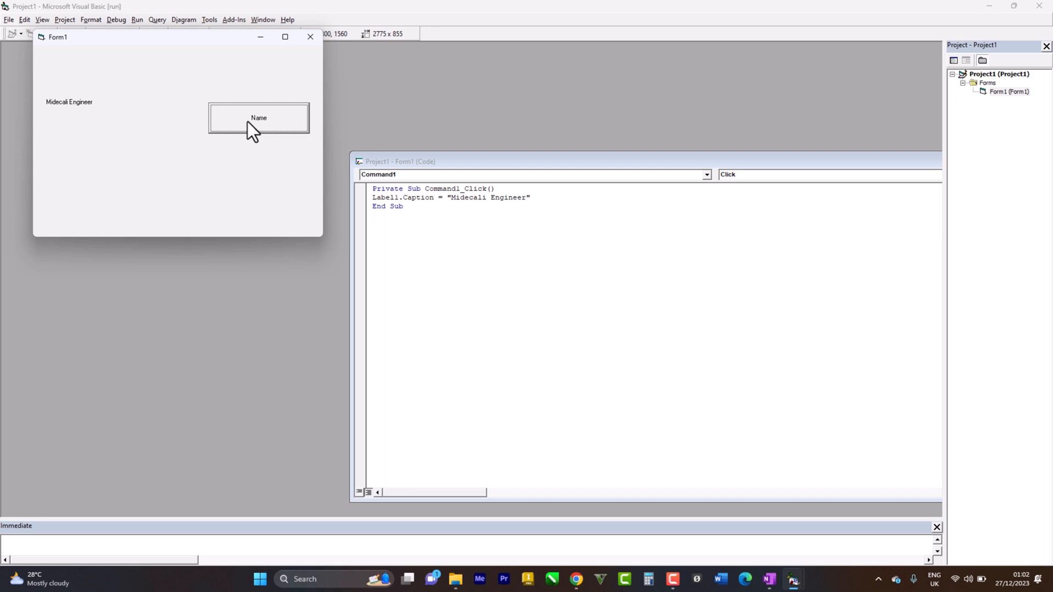
mouse_move(228, 47)
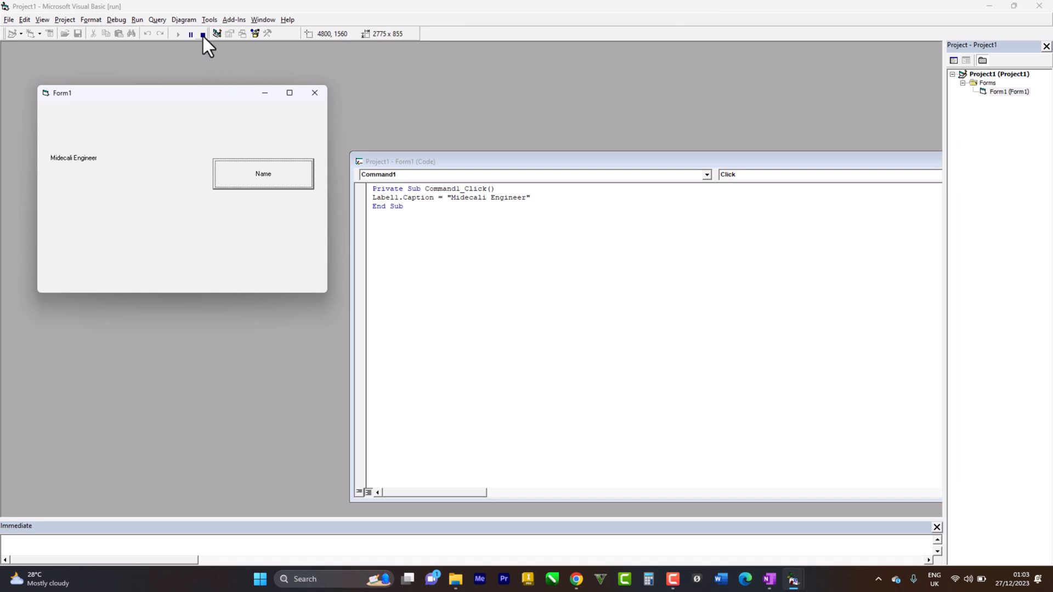
left_click(201, 33)
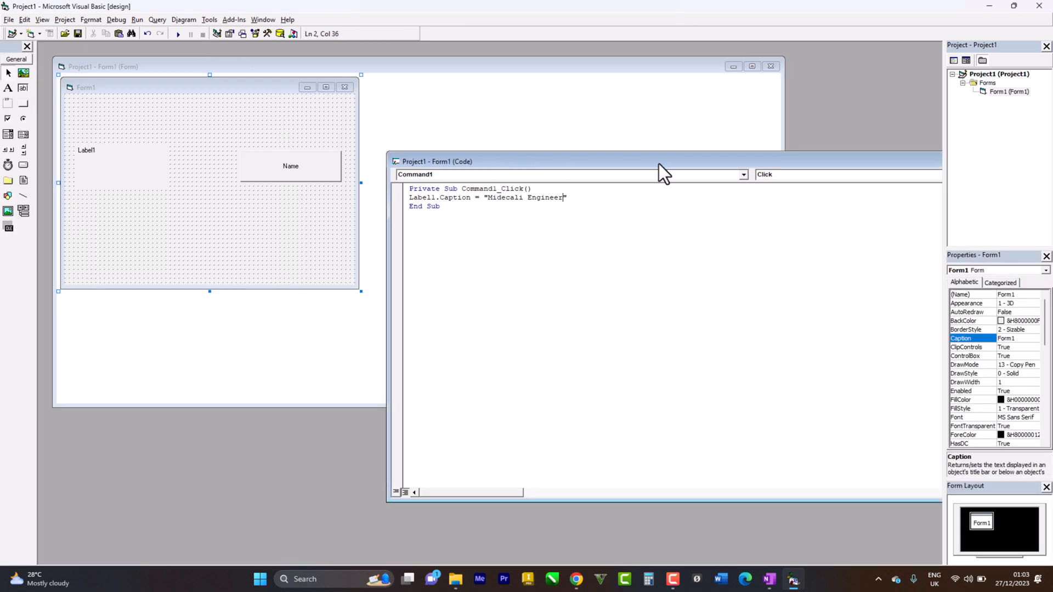
mouse_move(788, 155)
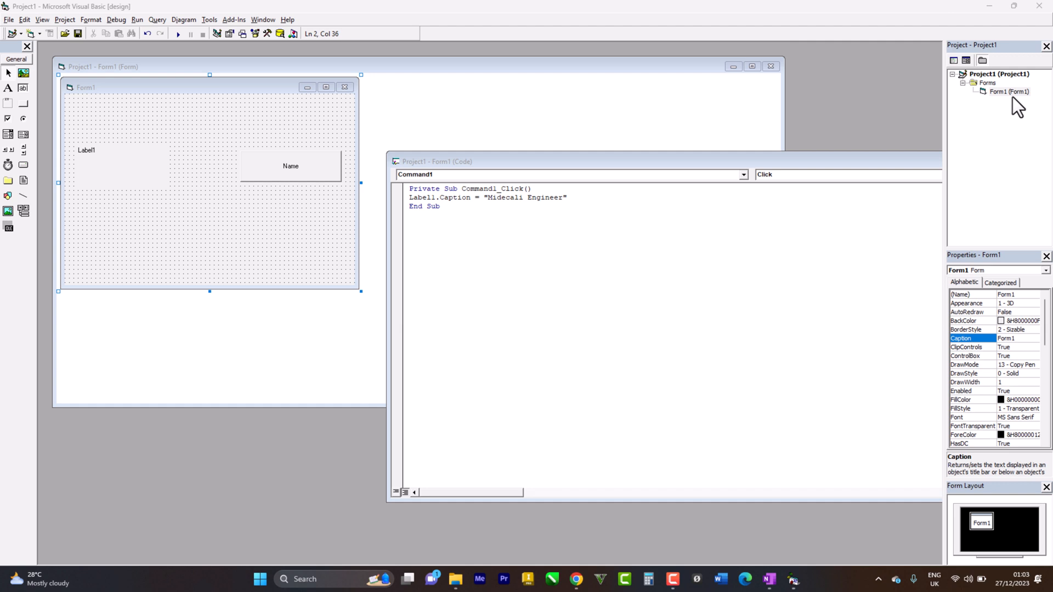
mouse_move(1001, 105)
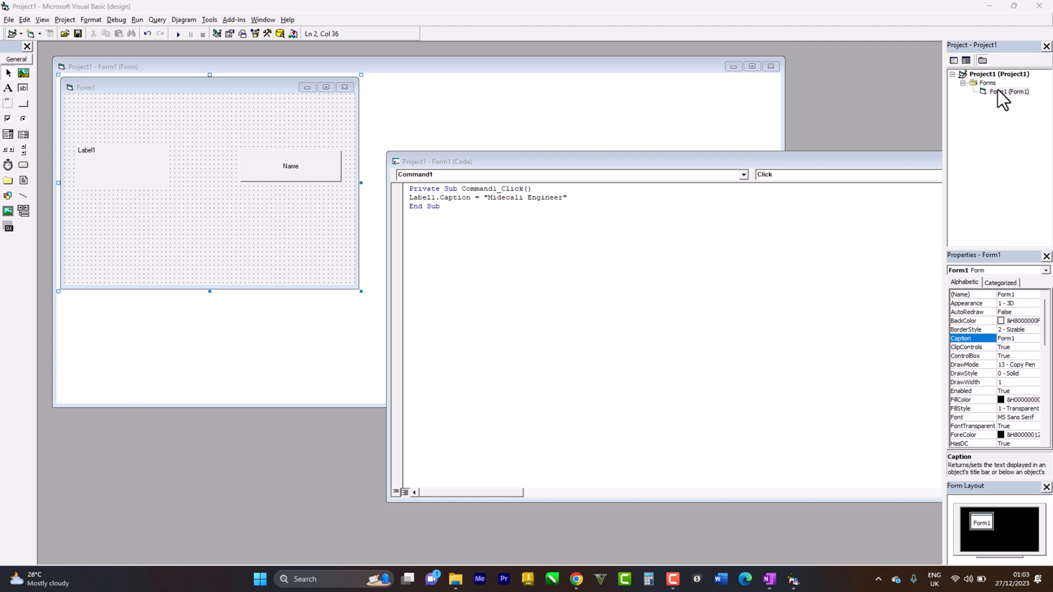
right_click(997, 74)
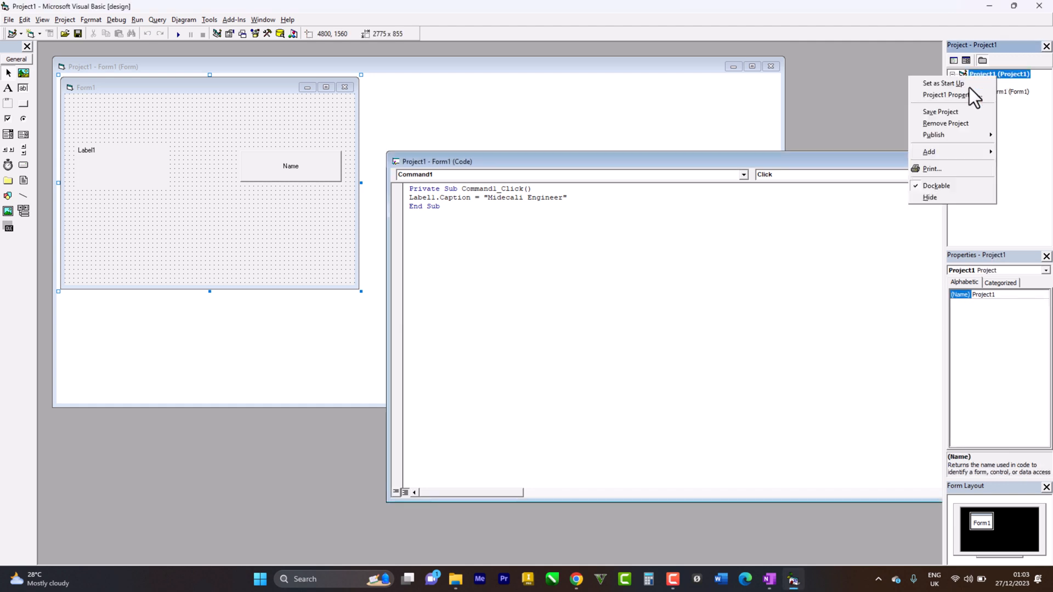
mouse_move(939, 118)
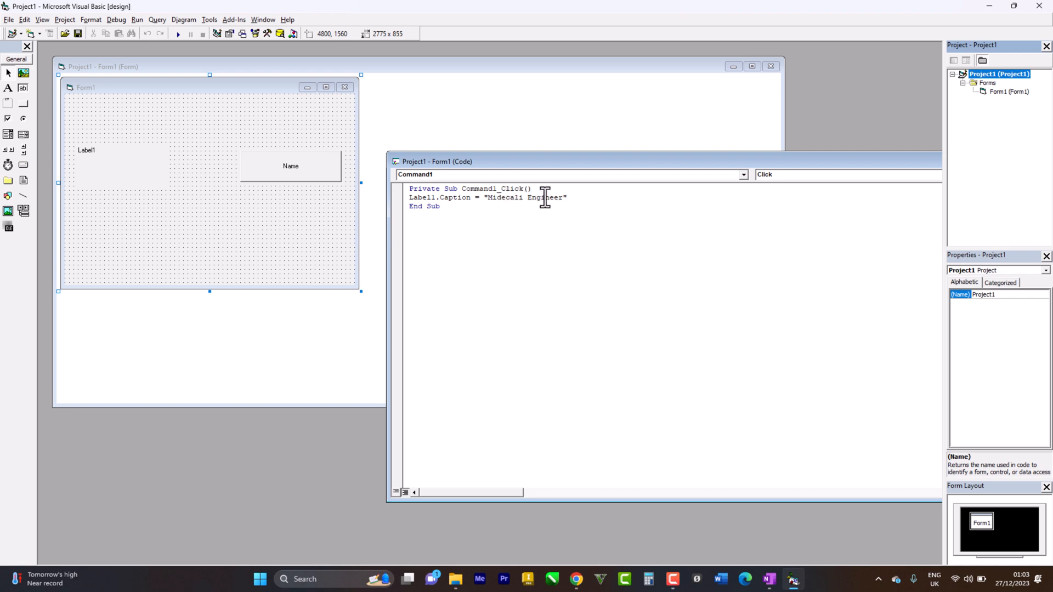
mouse_move(396, 222)
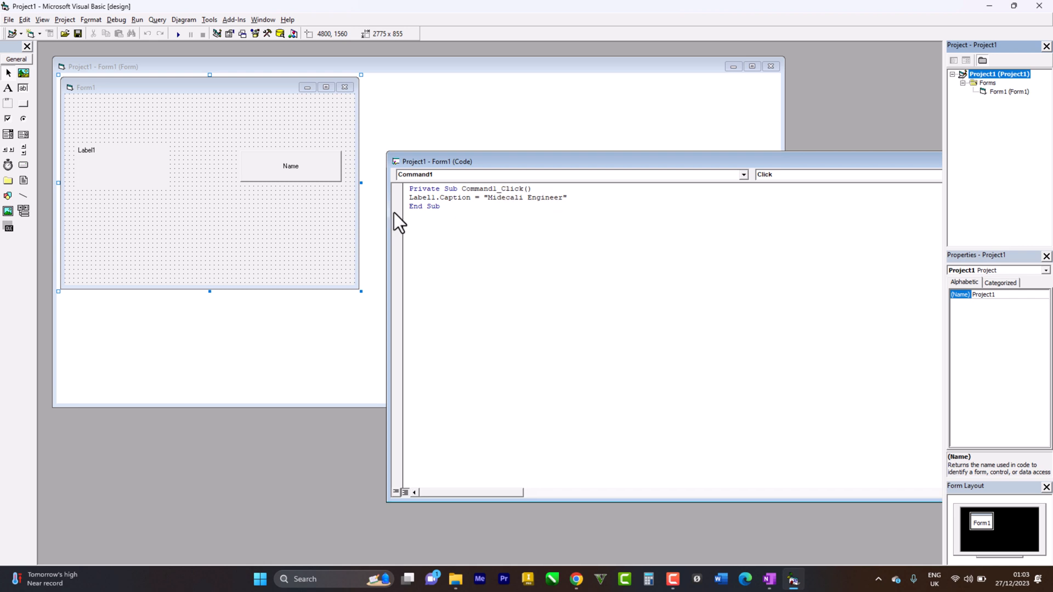
mouse_move(178, 34)
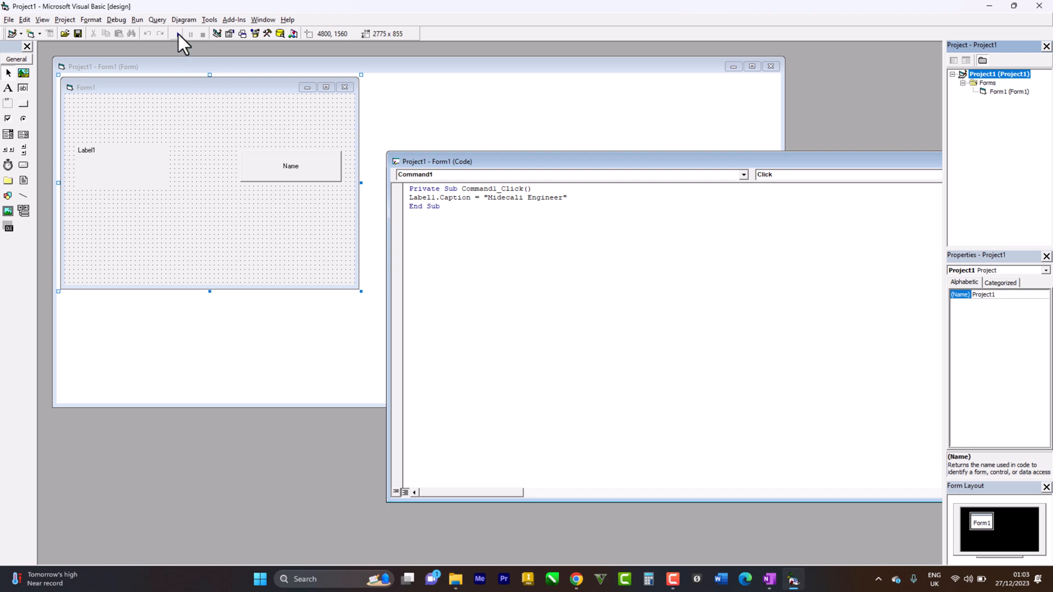
- Start the program again and click Name so Label1 shows 'Midecali Engineer'
left_click(176, 34)
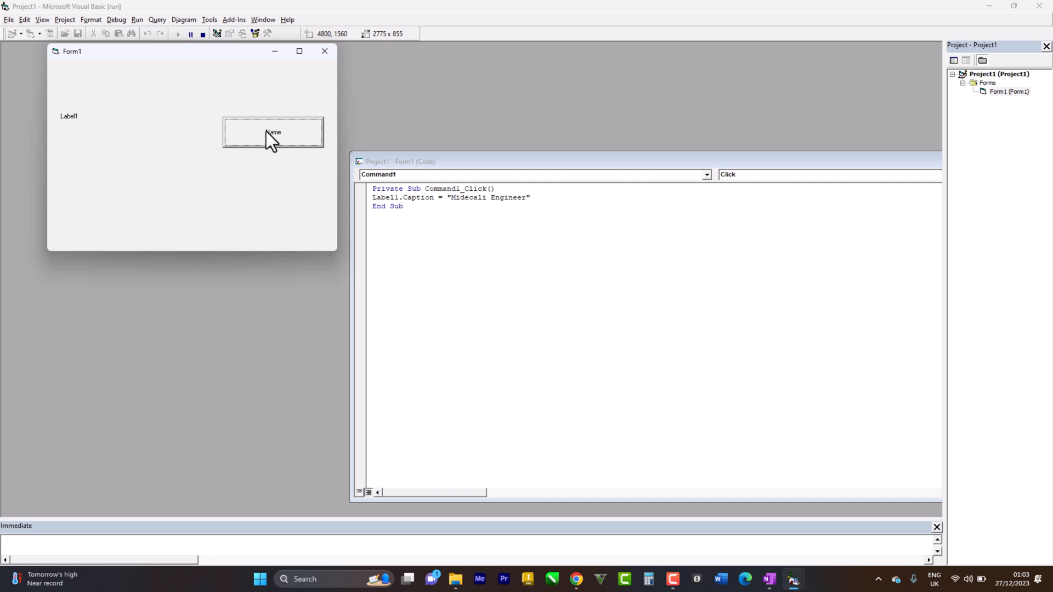
left_click(273, 133)
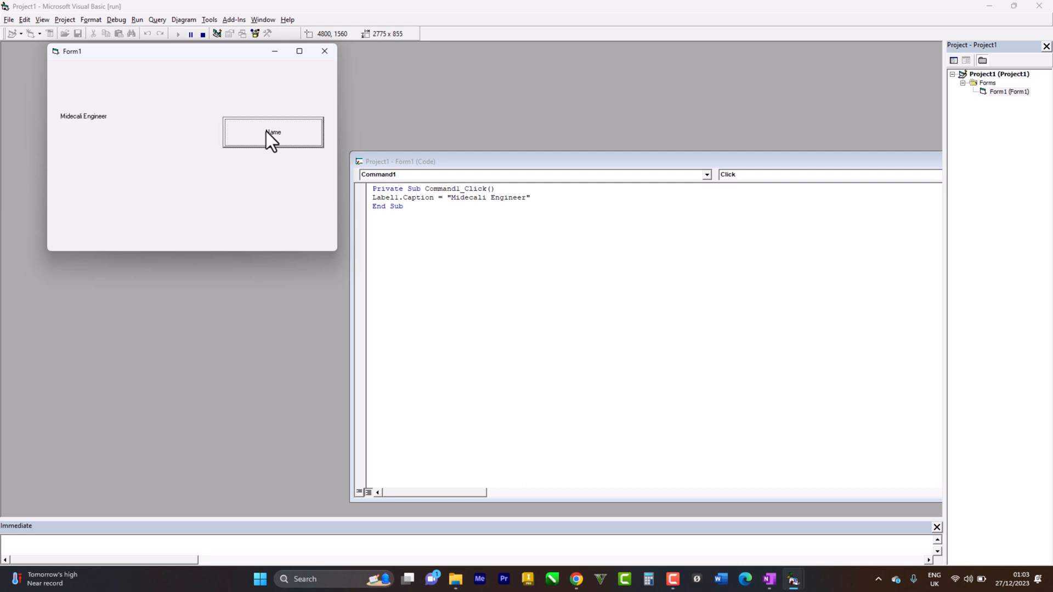
mouse_move(791, 583)
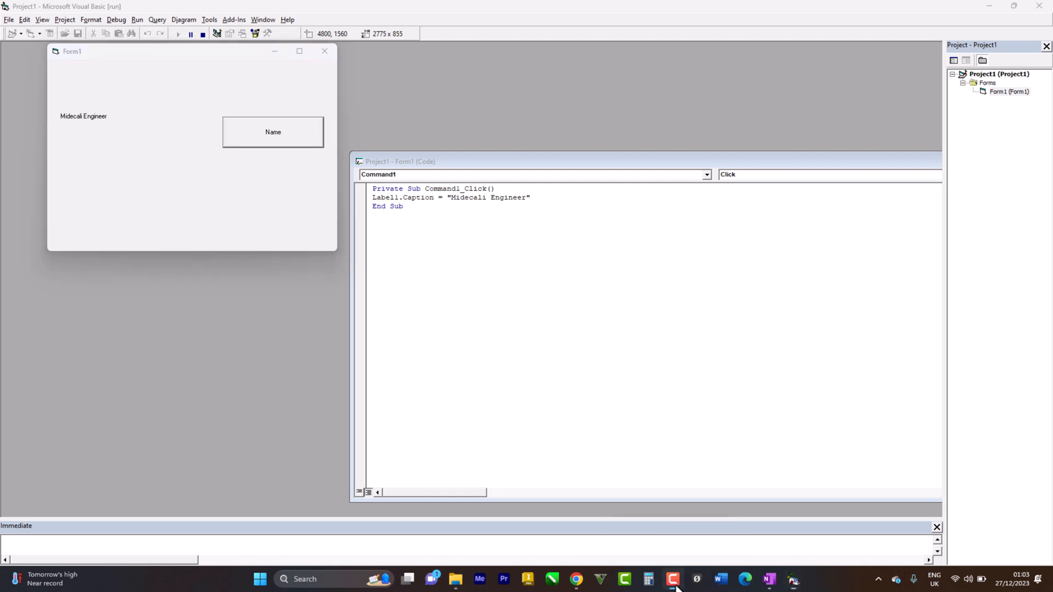
mouse_move(857, 81)
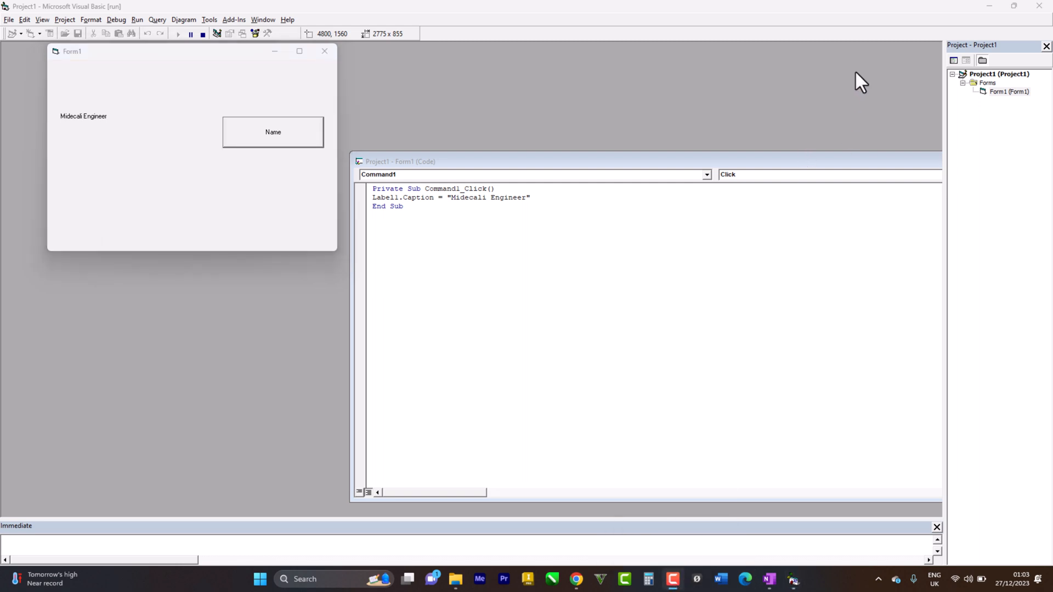